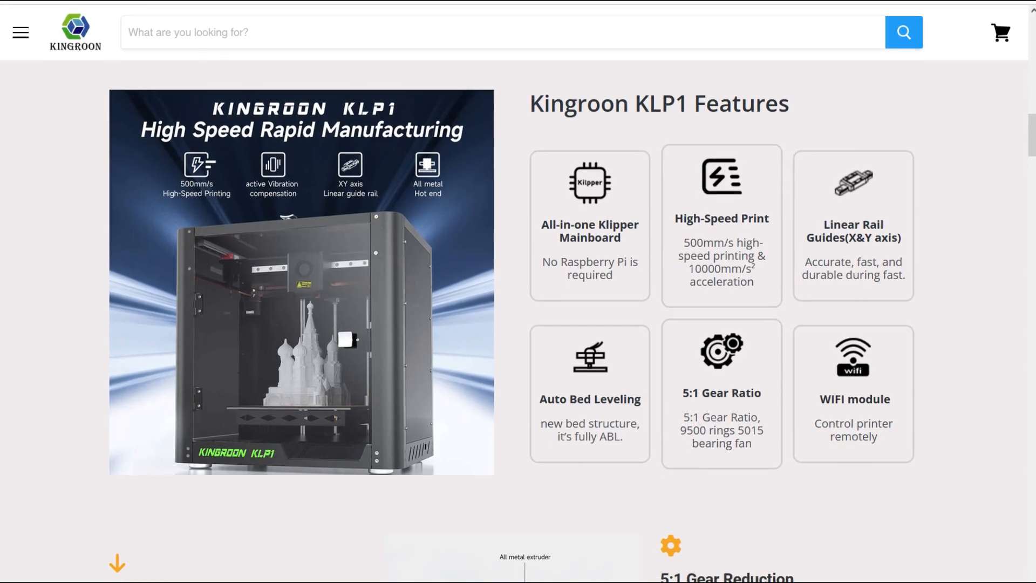
# Scroll past the KLP1 features and extruder sections to the 3D Printer Reviews videos.
pyautogui.scroll(-3)
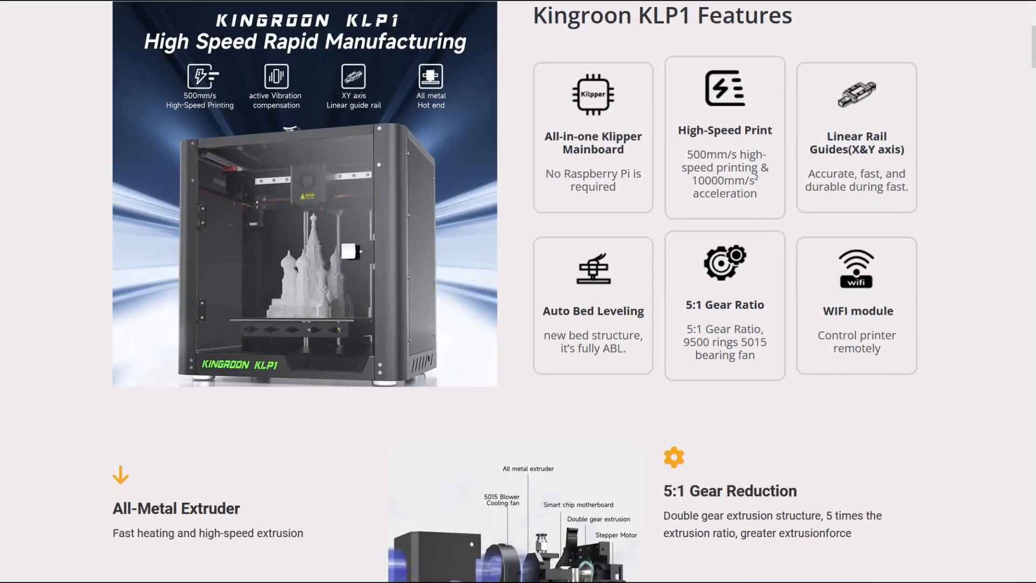
pyautogui.scroll(-3)
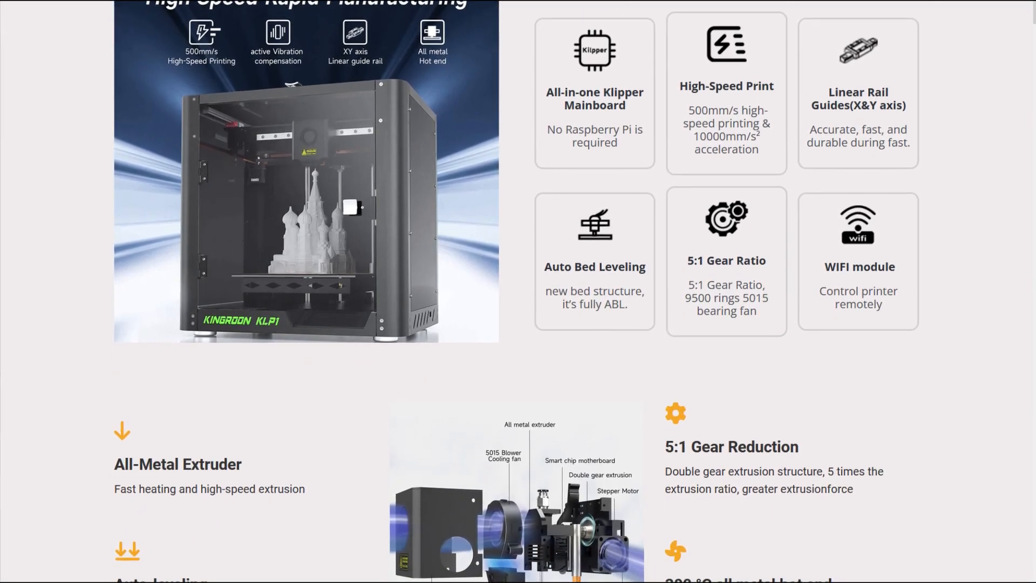
pyautogui.scroll(-3)
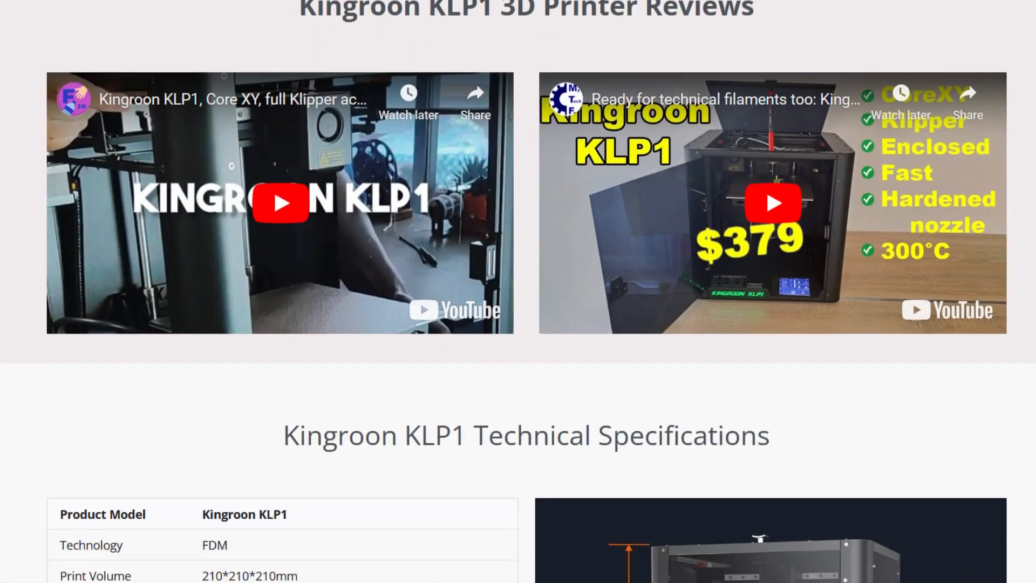
# Scroll through the KLP1 technical specifications down to the firmware and print-via rows.
pyautogui.scroll(-3)
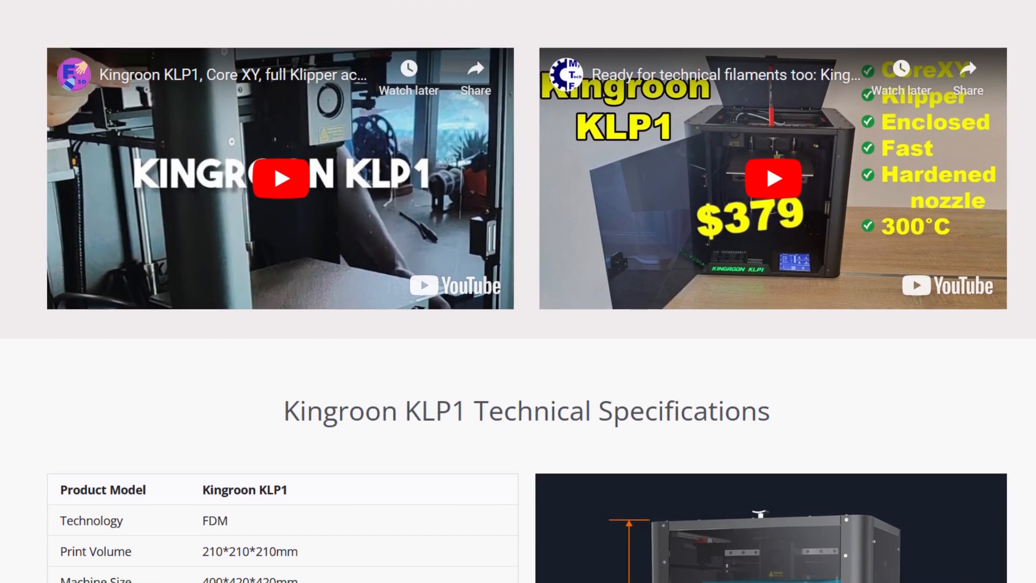
pyautogui.scroll(3)
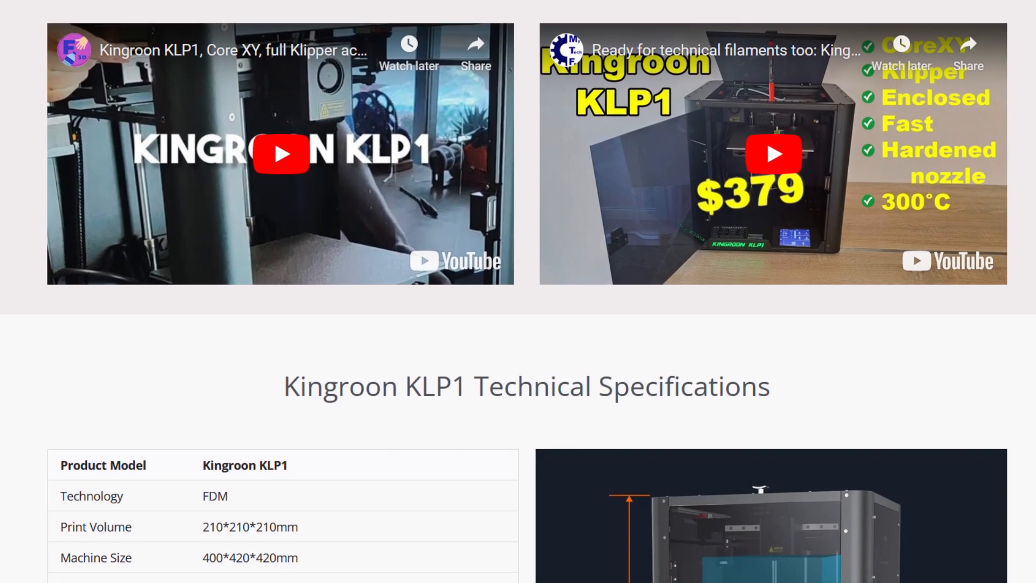
pyautogui.scroll(-3)
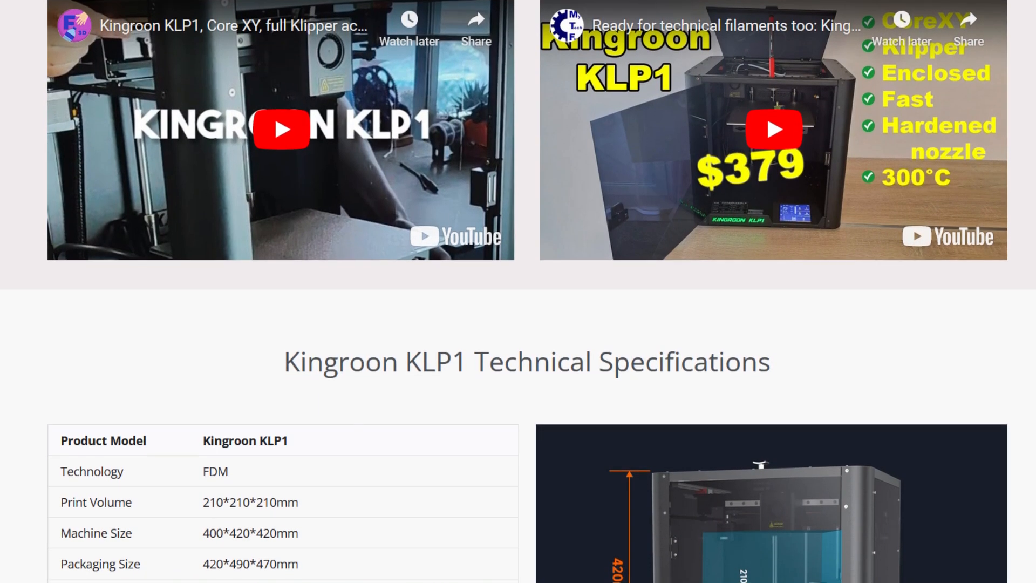
pyautogui.scroll(-3)
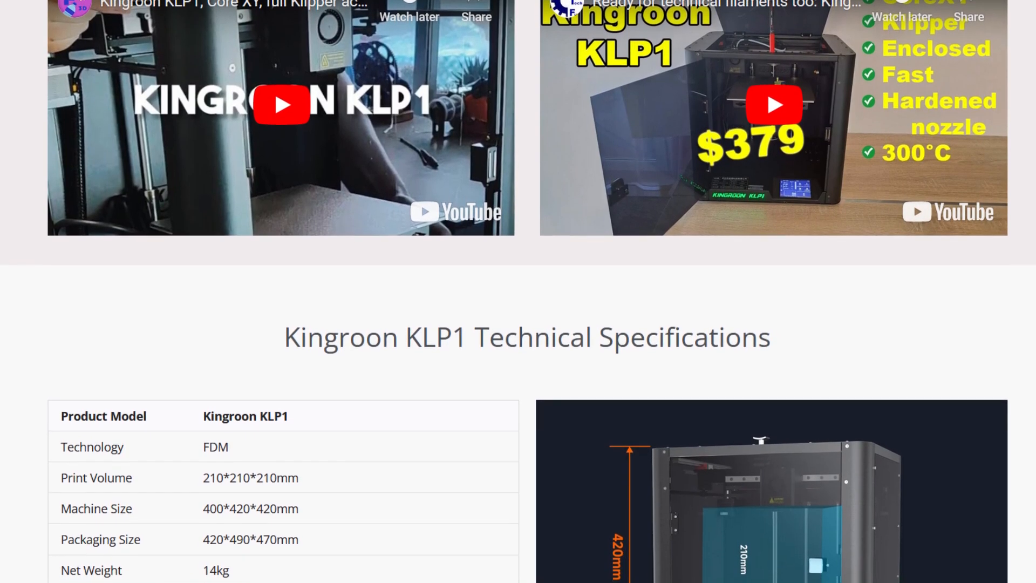
pyautogui.scroll(-3)
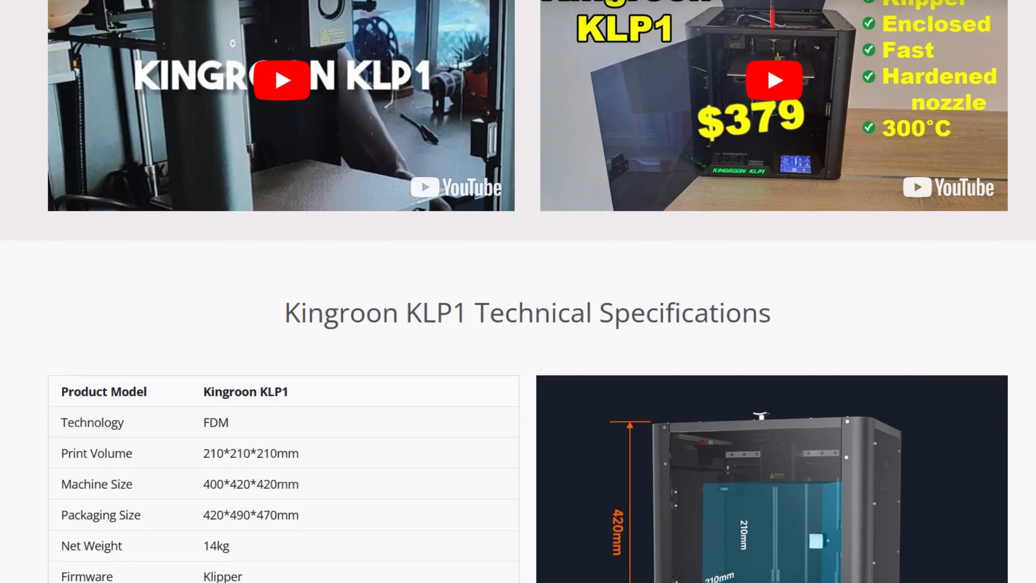
pyautogui.scroll(-3)
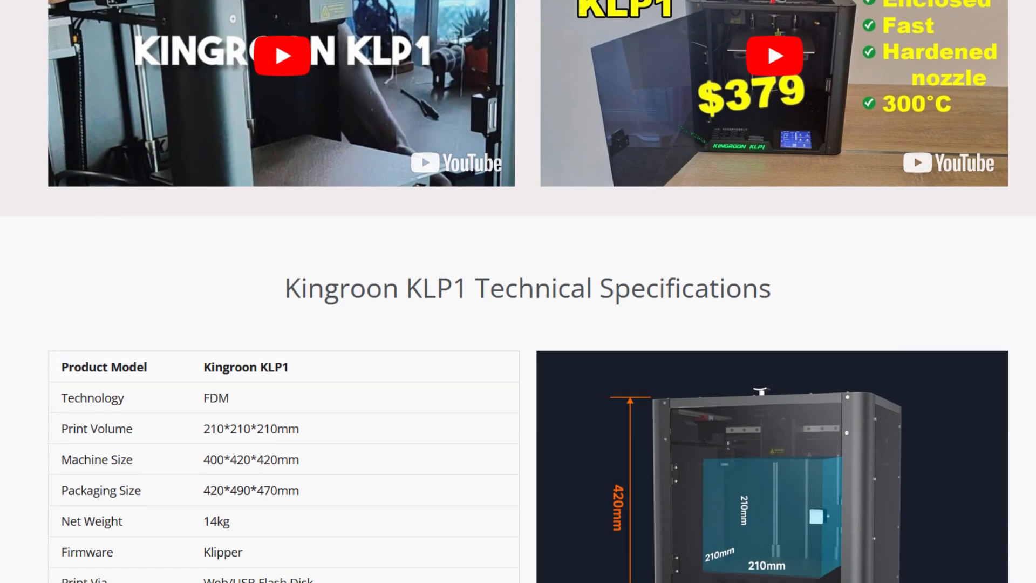
pyautogui.scroll(-3)
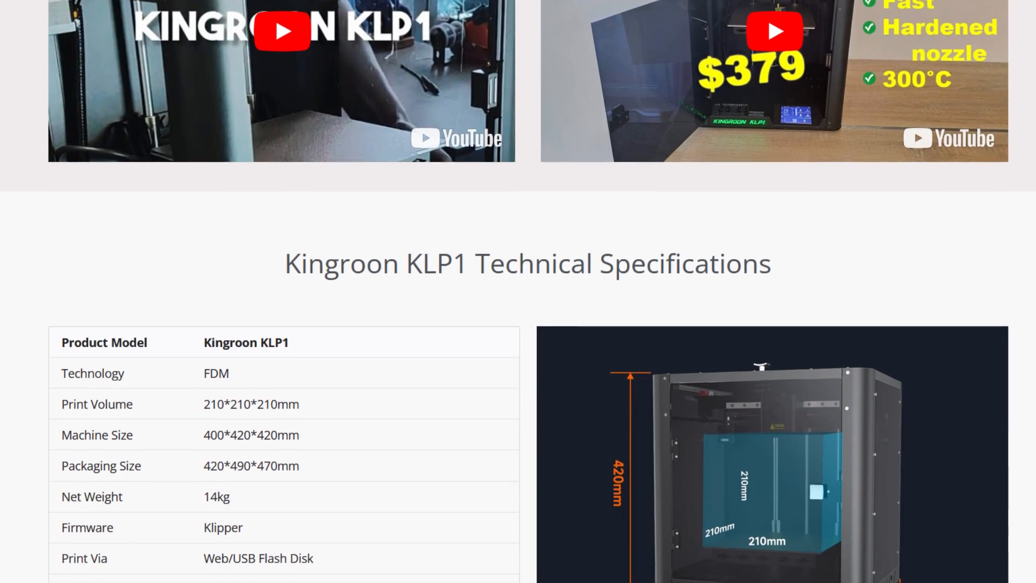
# Scroll to the KLP1 tutorial videos on bed leveling and motherboard replacement.
pyautogui.scroll(-3)
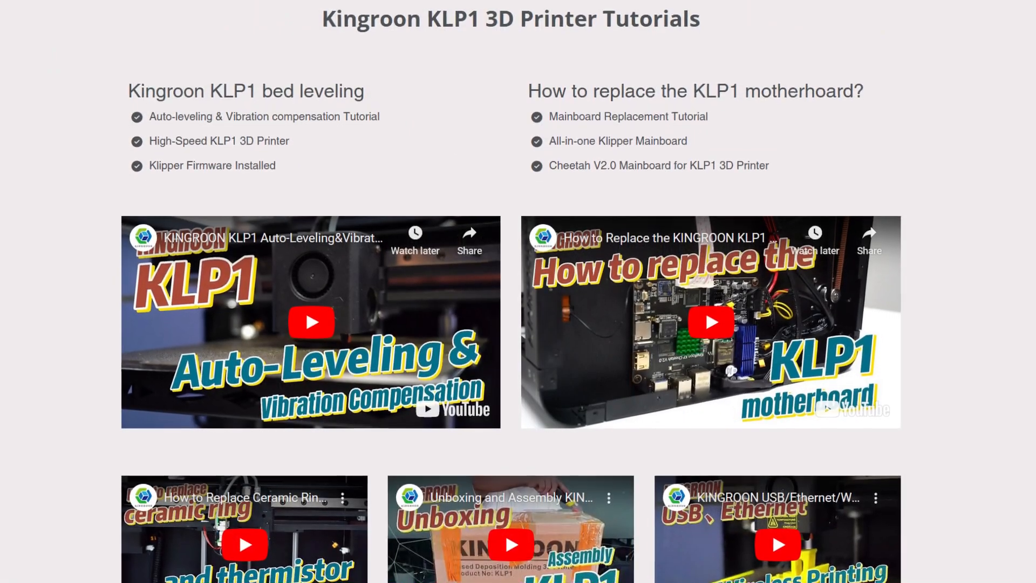
pyautogui.scroll(-3)
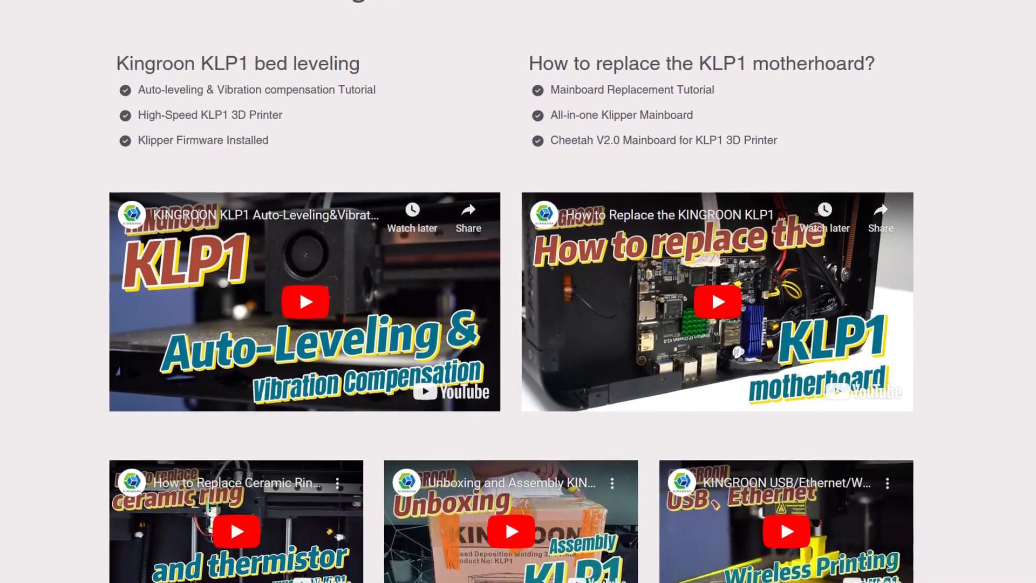
pyautogui.scroll(3)
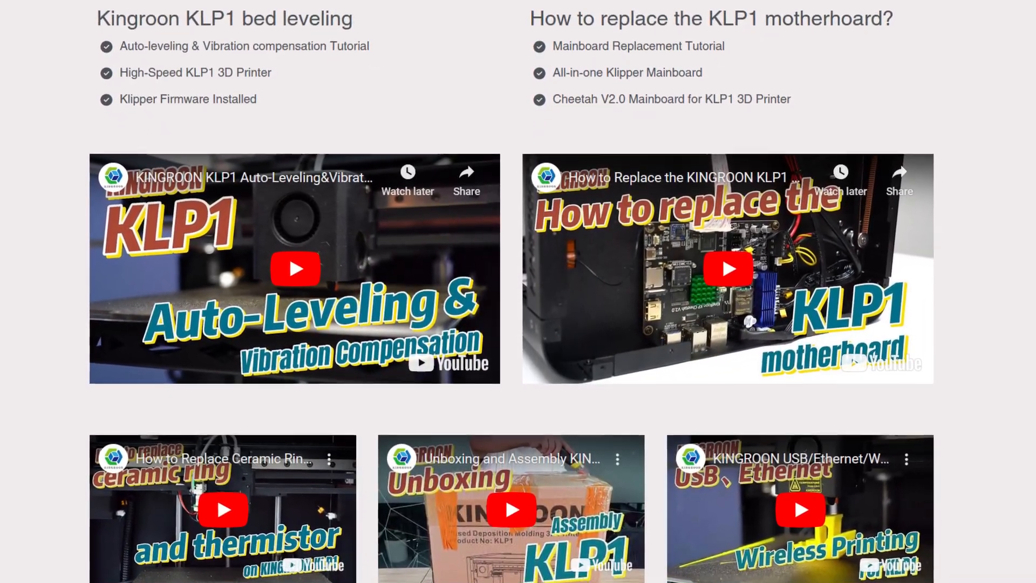
pyautogui.scroll(-3)
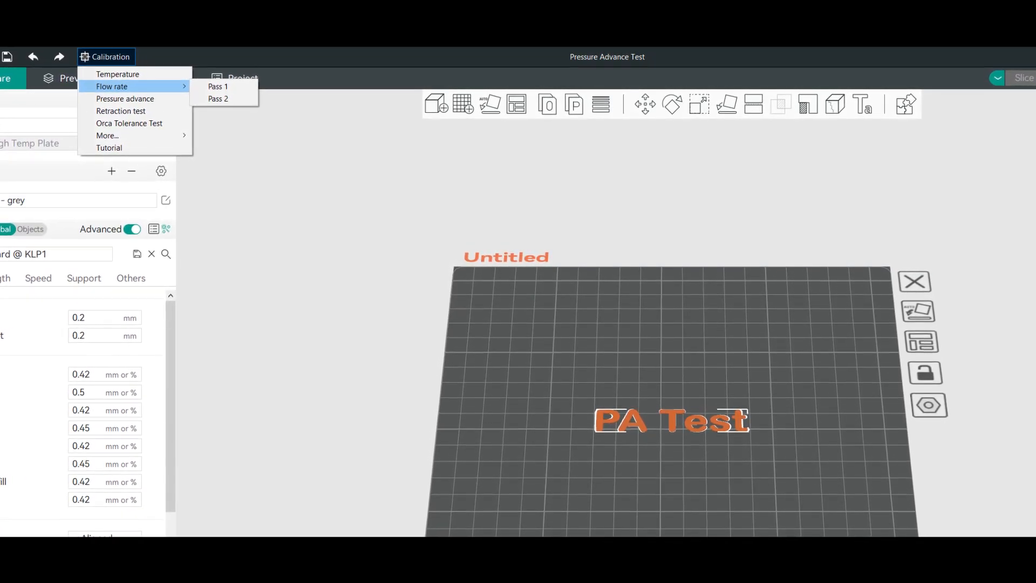
# Open OrcaSlicer's Calibration menu to show the Flow rate Pass 1 and Pass 2 options.
pyautogui.click(12, 22)
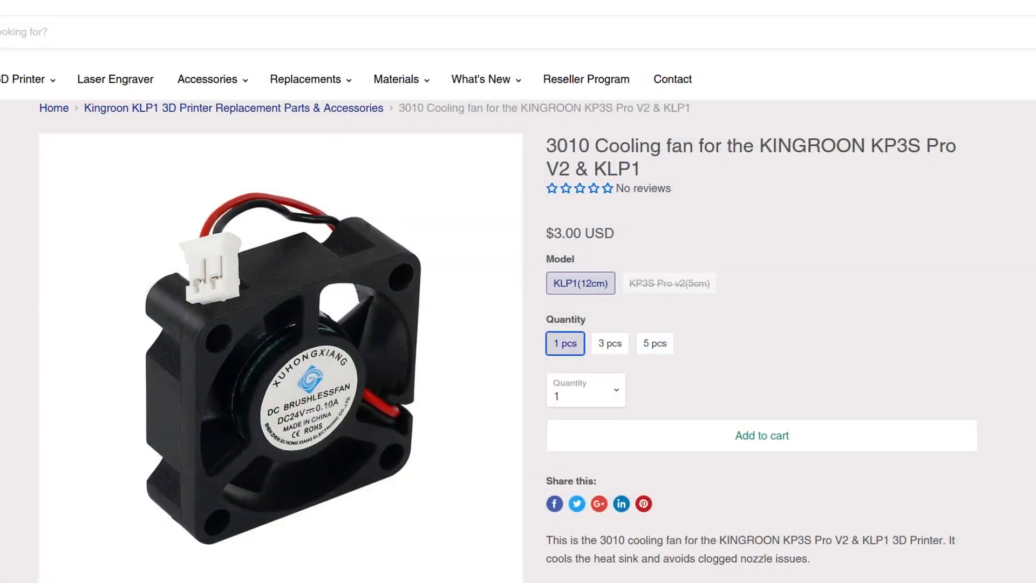
pyautogui.scroll(-3)
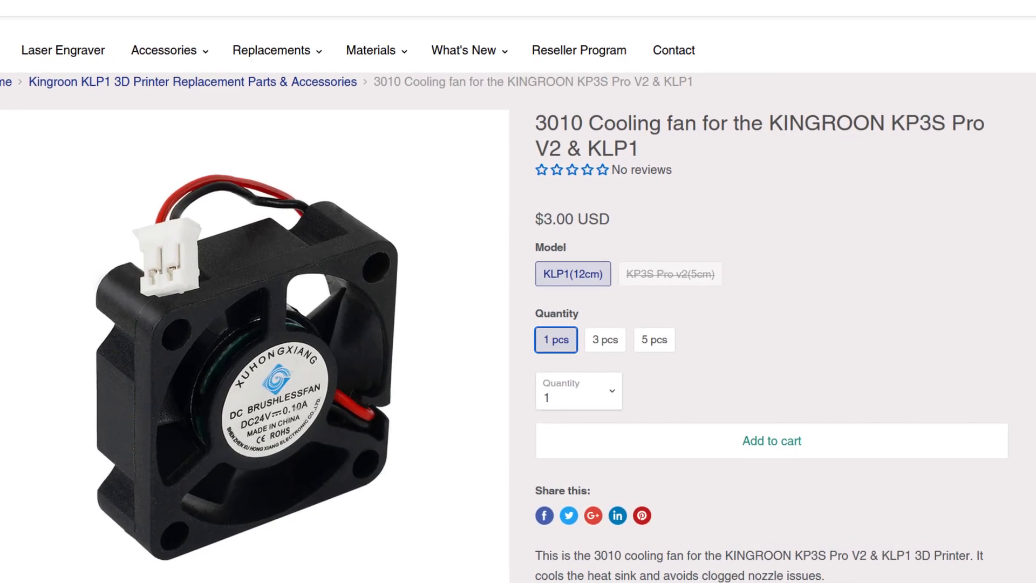
pyautogui.scroll(-3)
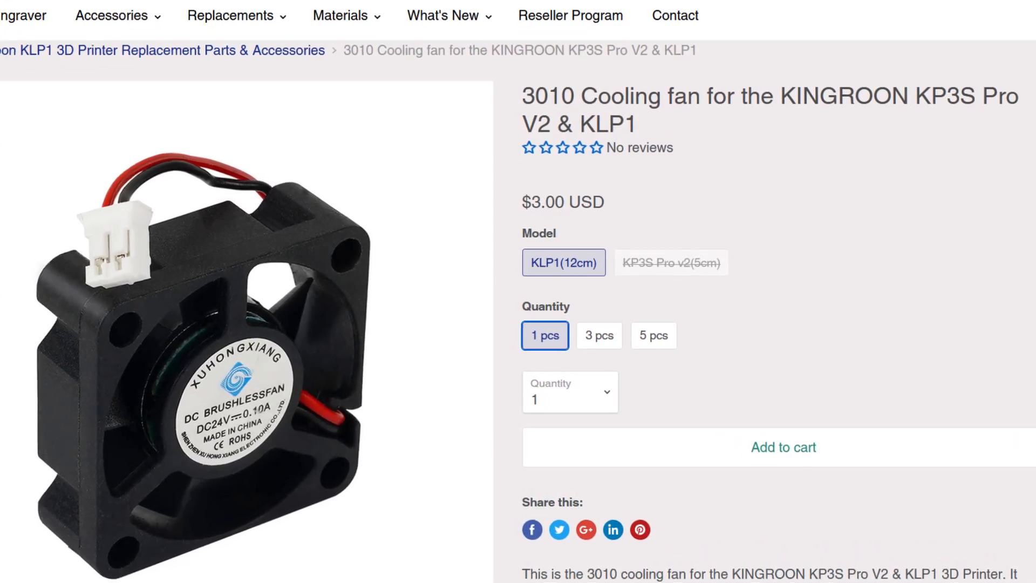
pyautogui.scroll(-3)
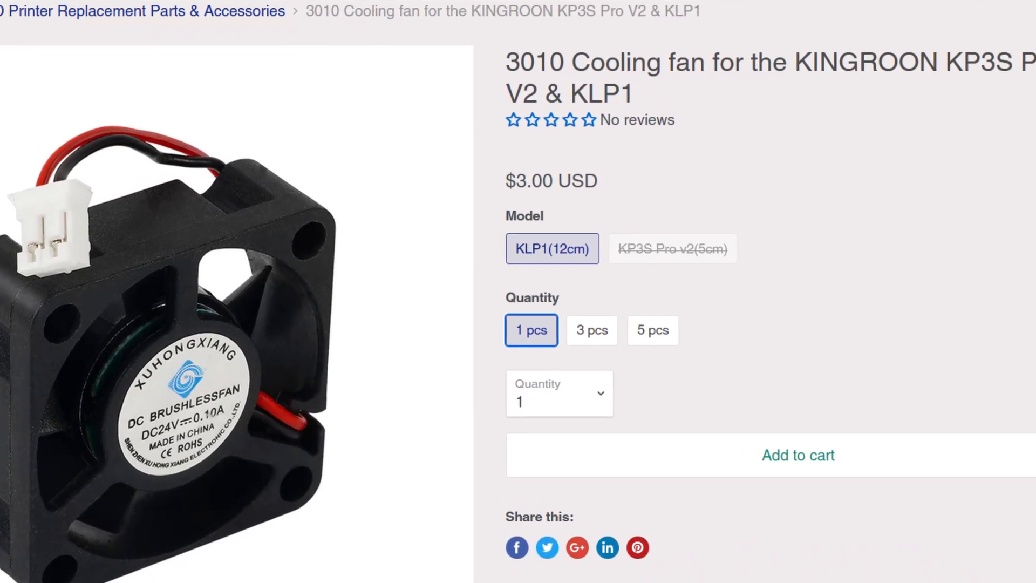